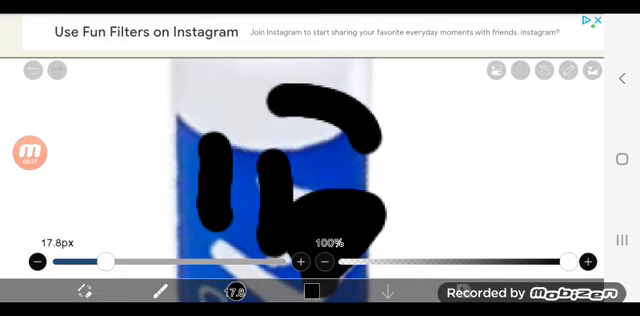
Bring the gallery photo of the wooden ruler onto the canvas in place of the scribbled character.
click(26, 152)
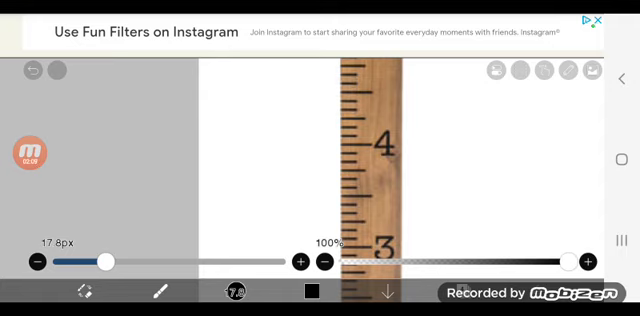
Discard the ruler photo and start a new blank white canvas.
click(30, 156)
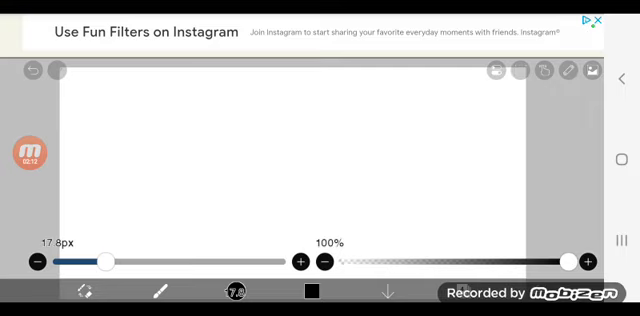
click(32, 150)
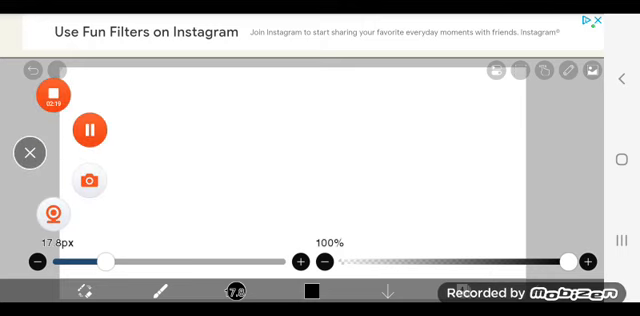